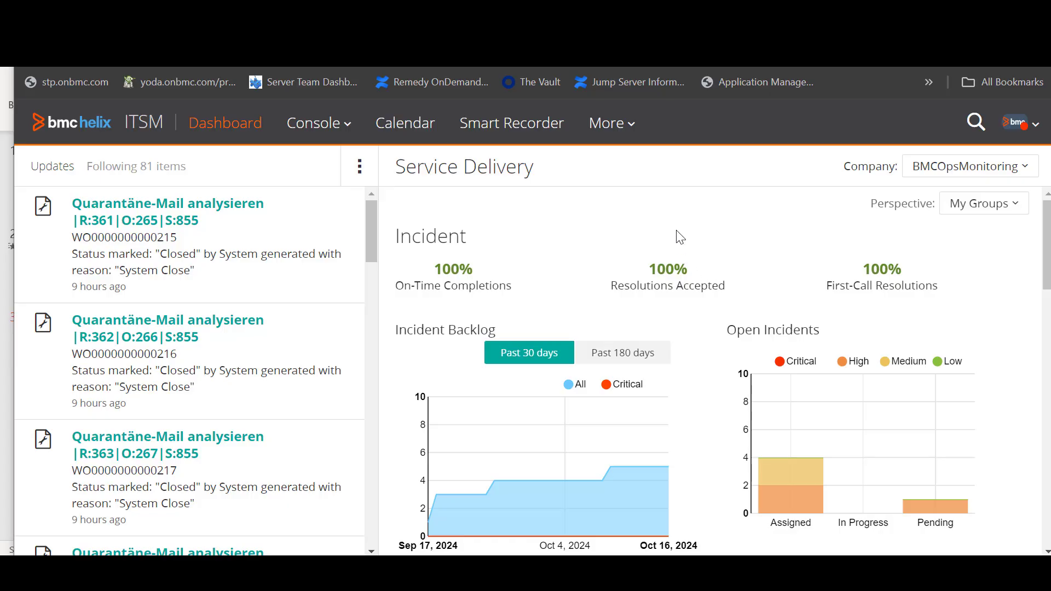
Create a new incident from More > Create New and look up Remedy Test User as customer
left_click(611, 123)
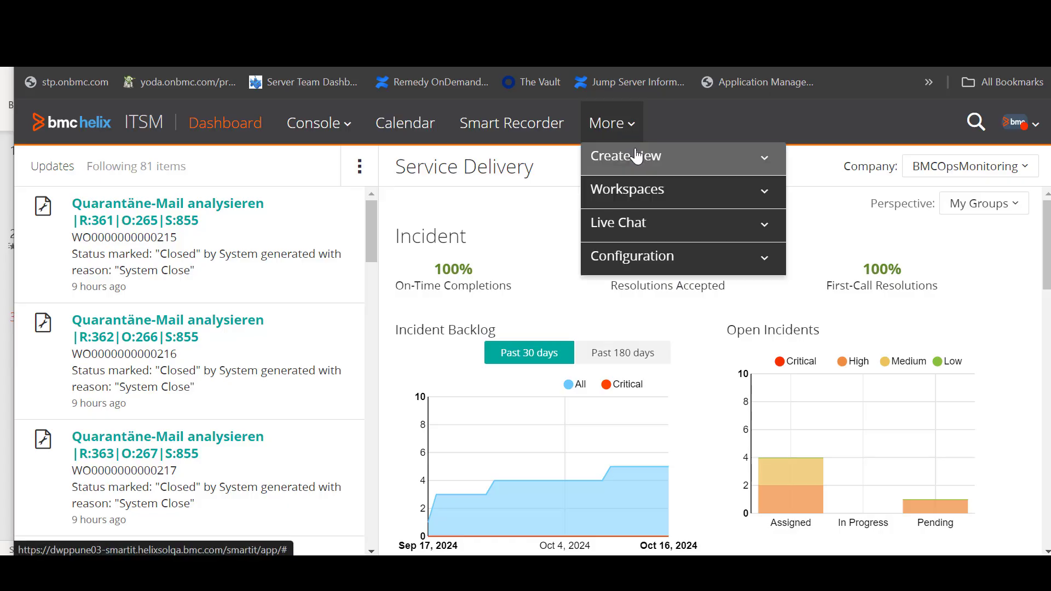
left_click(623, 156)
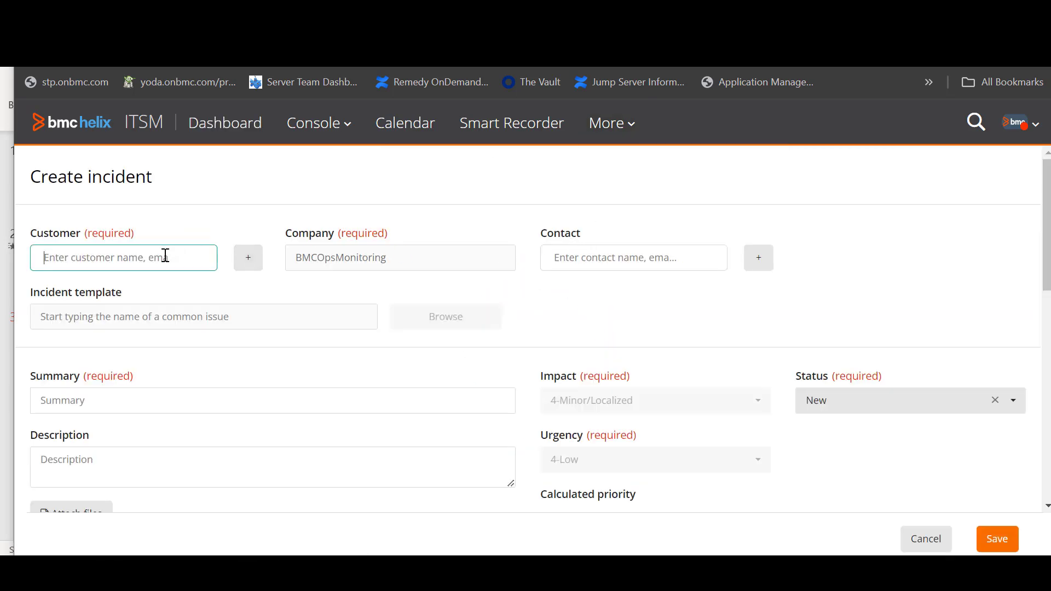
type("remedy")
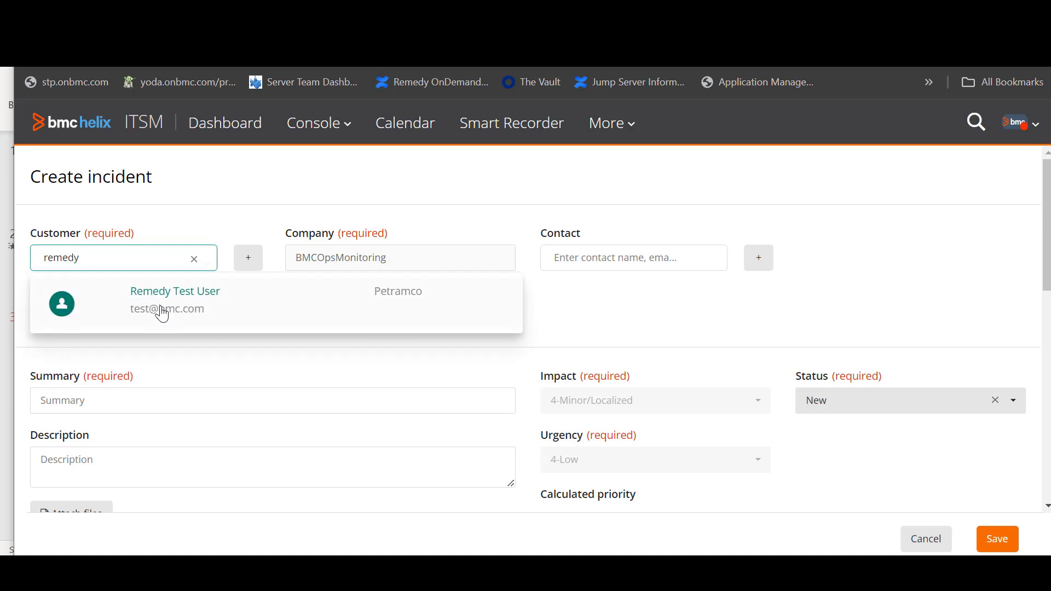
scroll("down", 3)
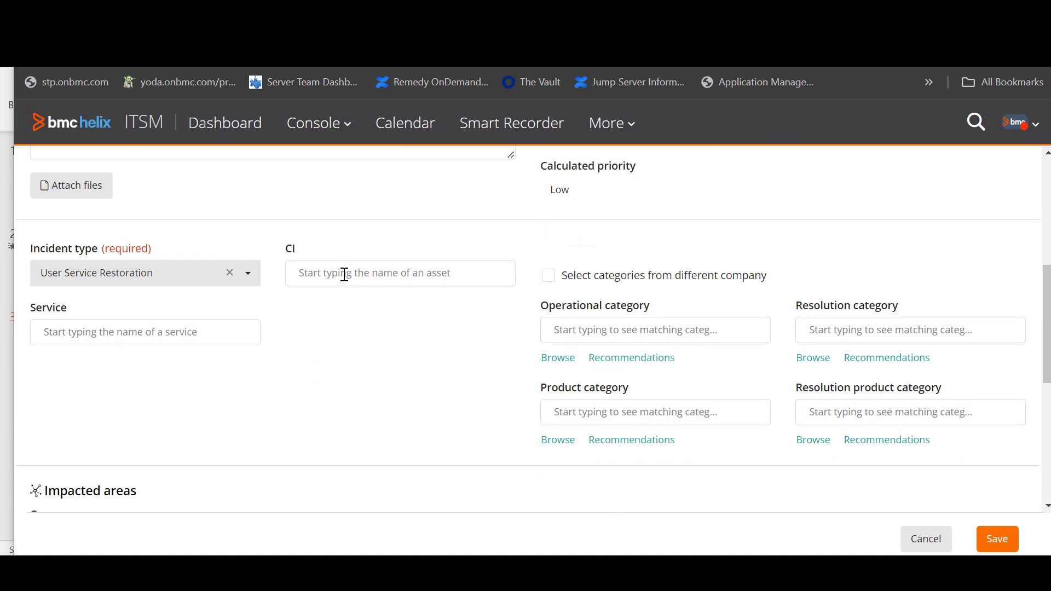
Search the CI field with %%% and scroll the full unrestricted CI list
type("%%%")
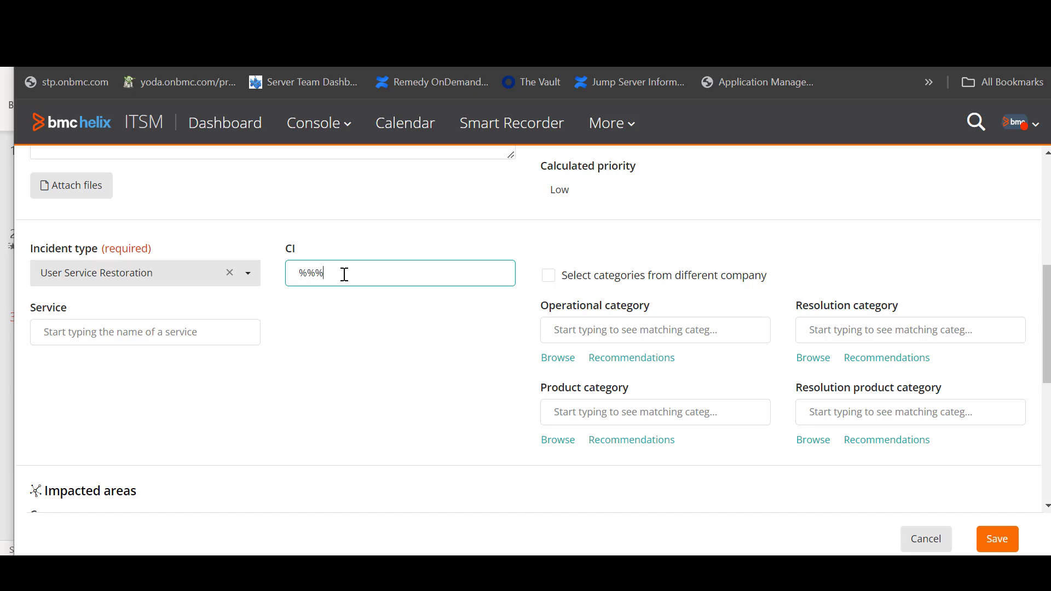
left_click(400, 273)
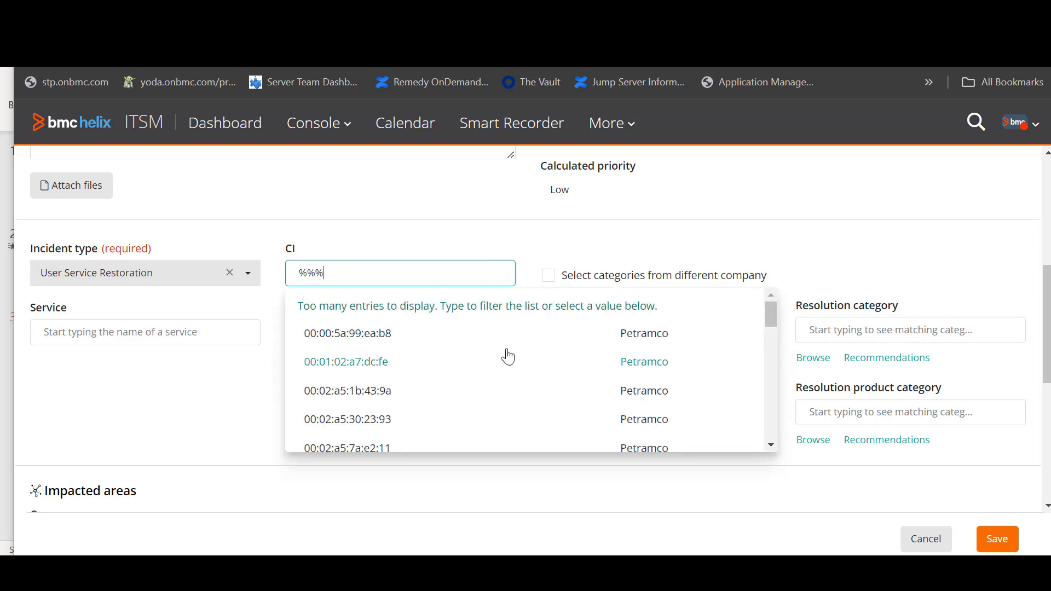
scroll("down", 3)
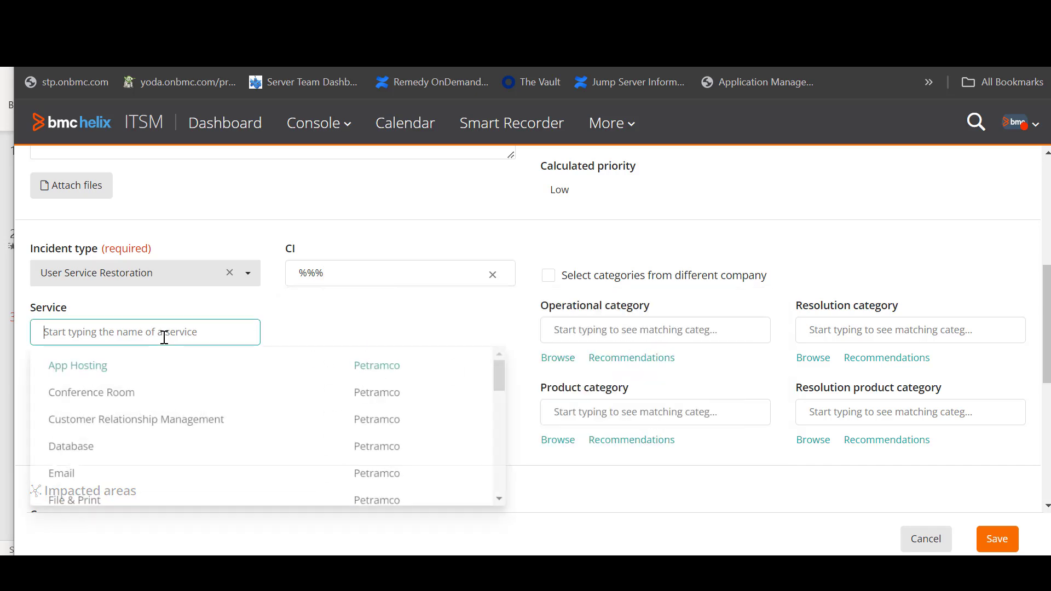
Search the Service field with %%% and scroll through every listed service
type("%%%")
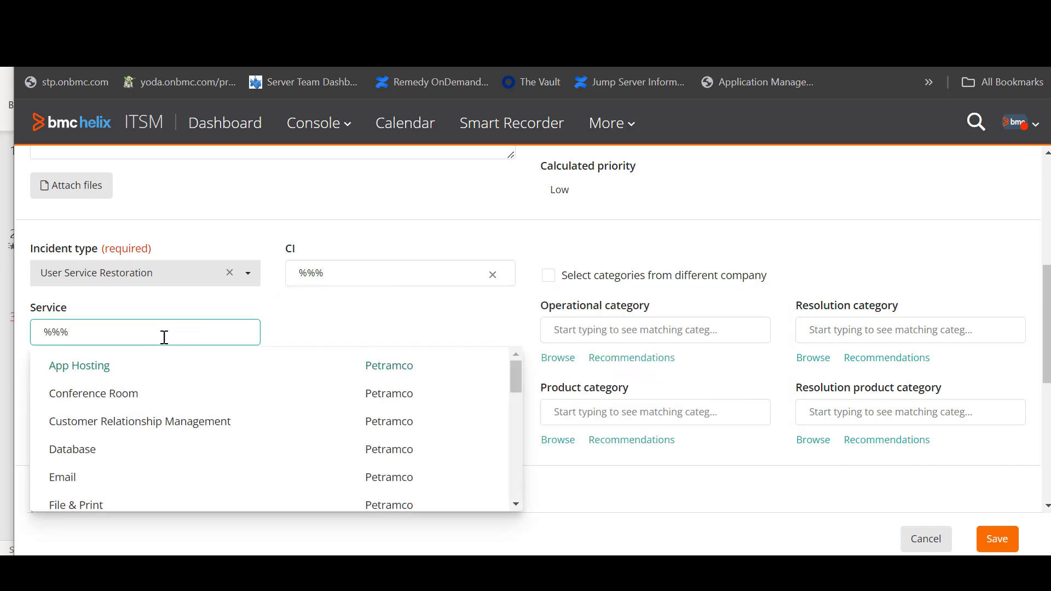
scroll("down", 3)
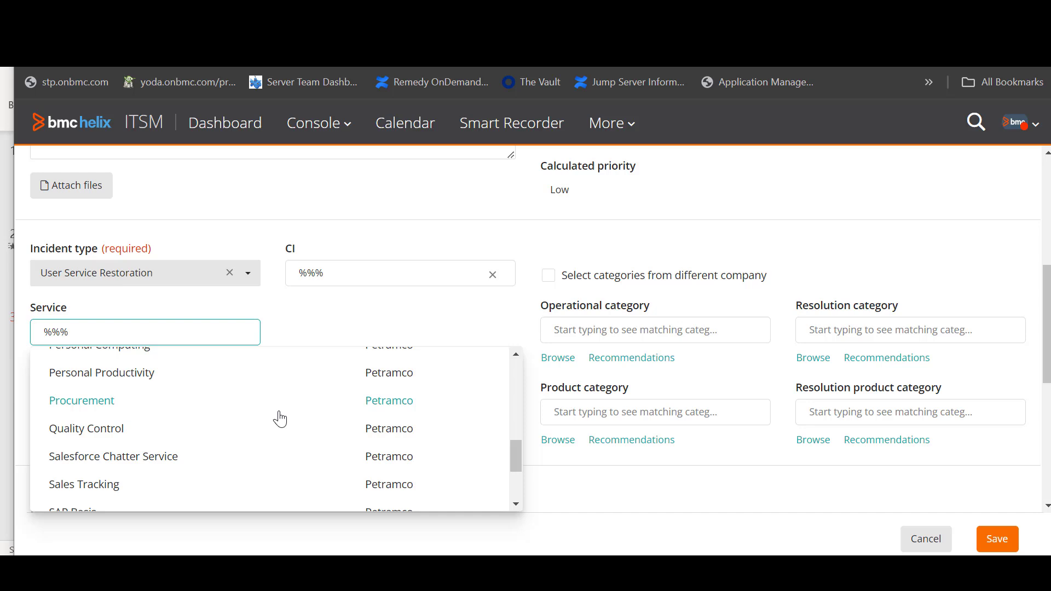
scroll("down", 3)
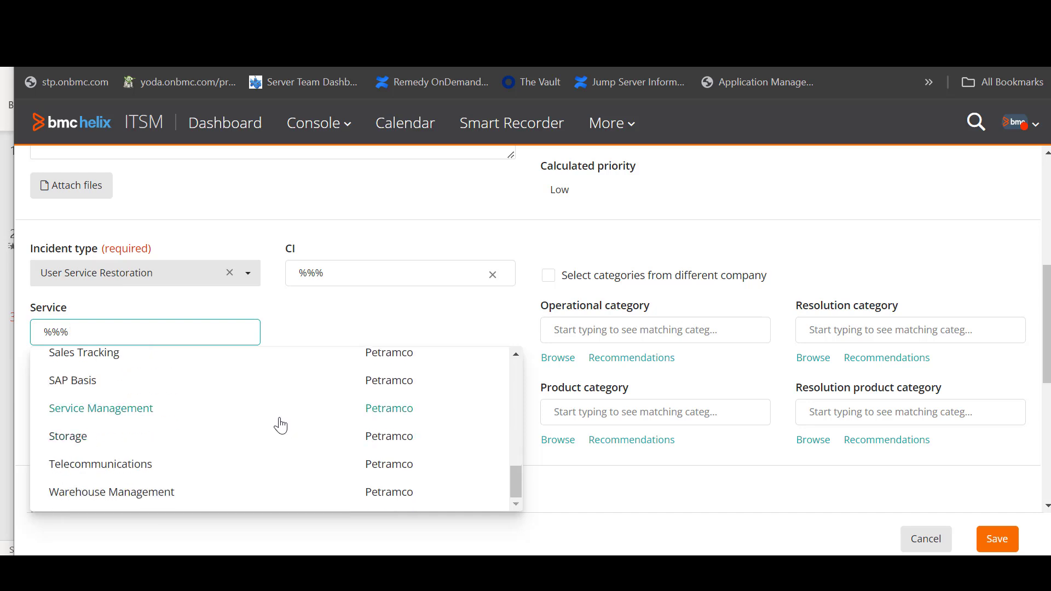
mouse_move(294, 396)
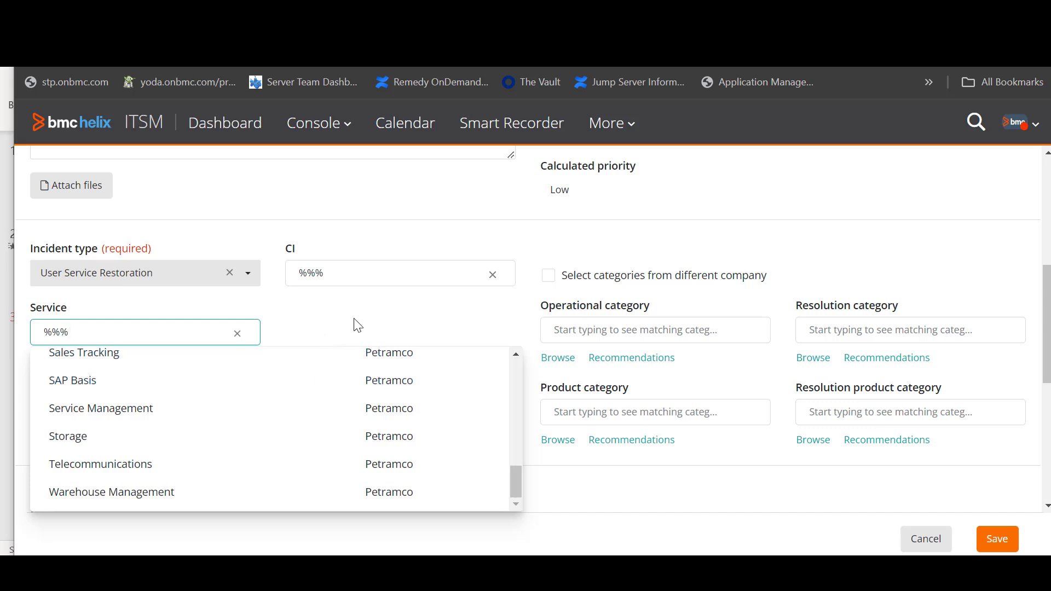
left_click(372, 335)
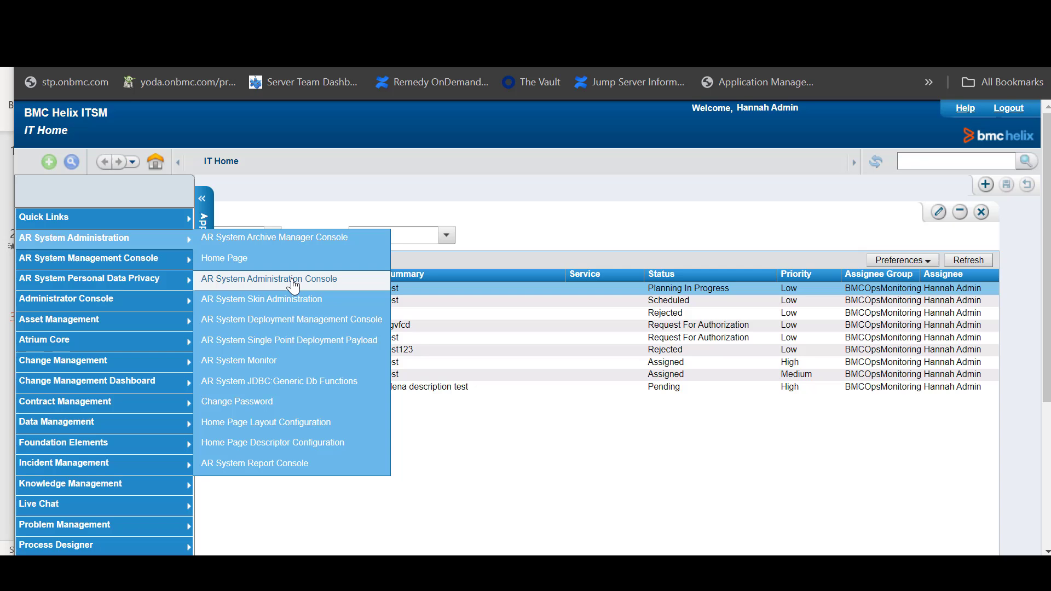
Open Centralized Configuration under System > General in the AR System Administration Console
left_click(268, 279)
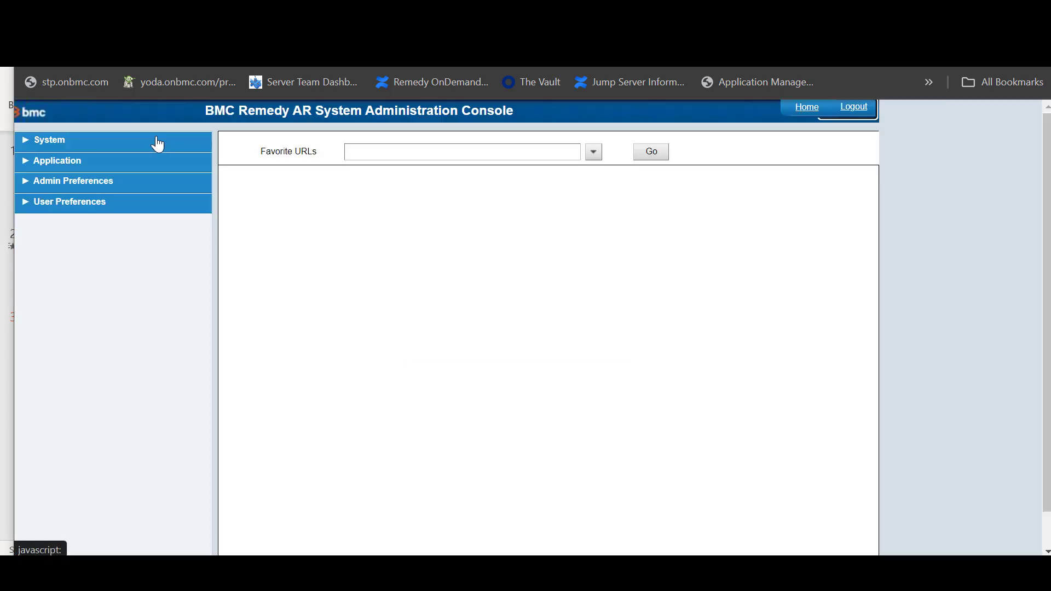
left_click(48, 140)
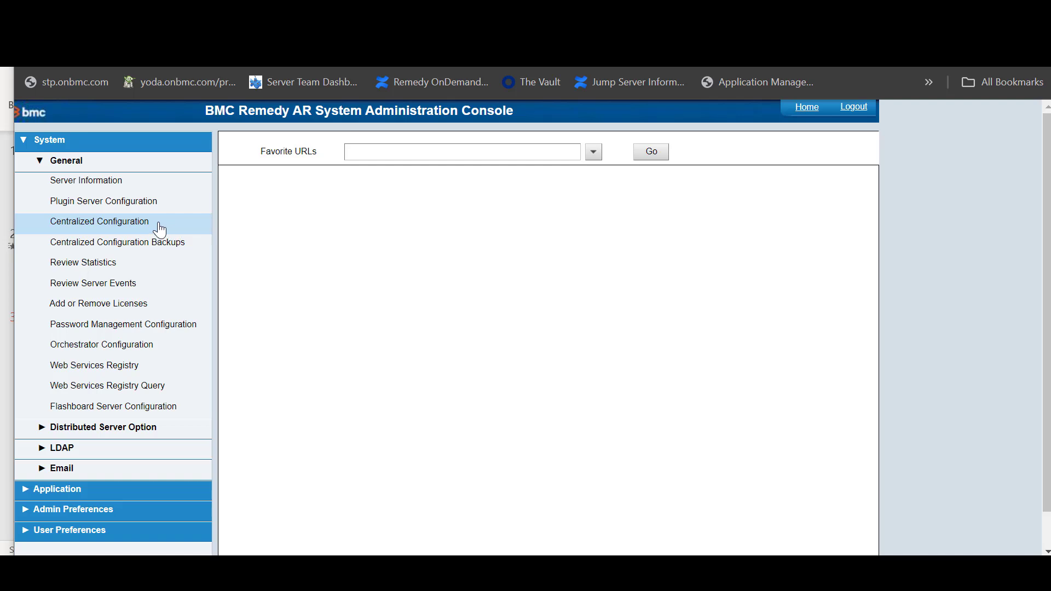
left_click(100, 222)
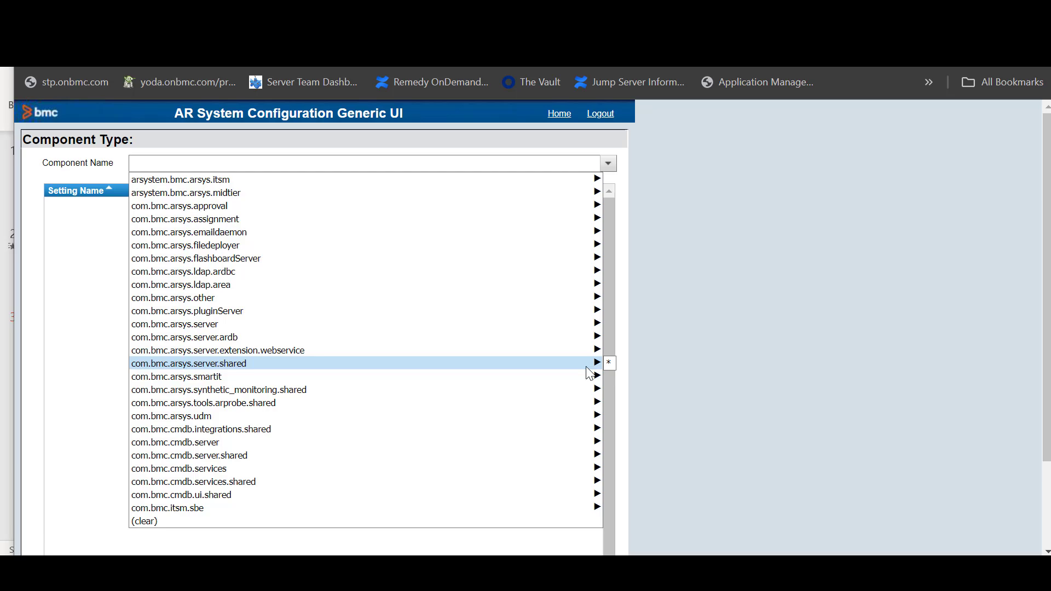
Add com.bmc.arsys.smartit parameter pwaAffectedServiceSearchBasedOn with value AssetPeopleRelationship
left_click(177, 377)
type("pwaAffectedCISearchBasedOn")
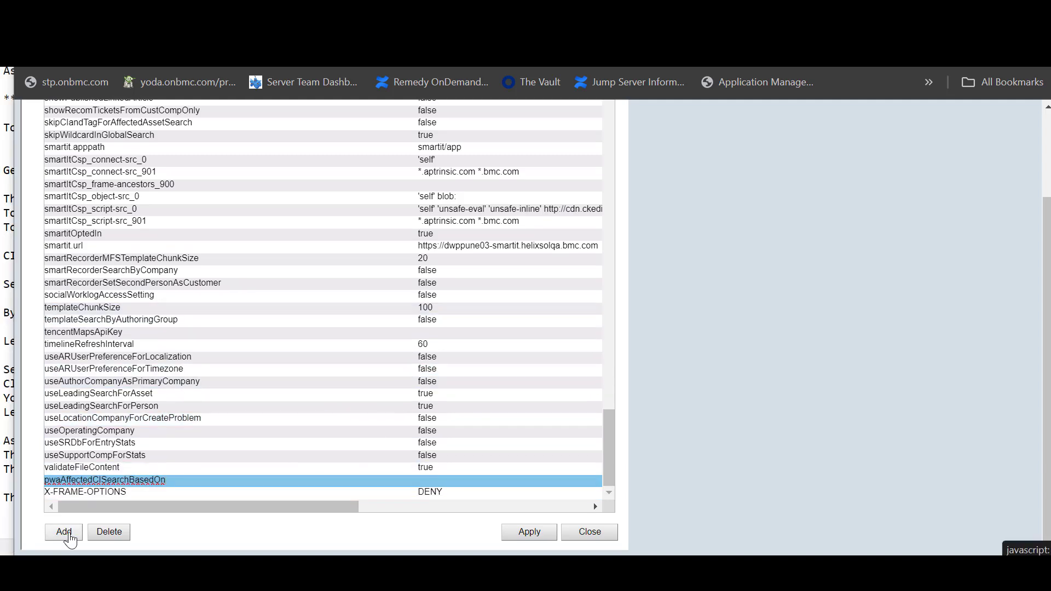
left_click(63, 531)
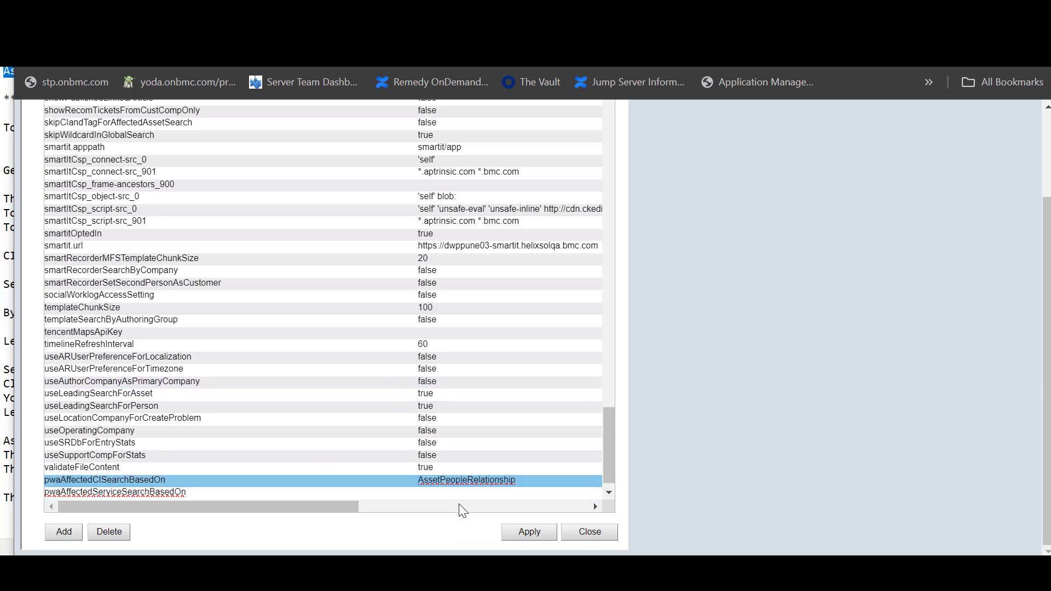
left_click(469, 492)
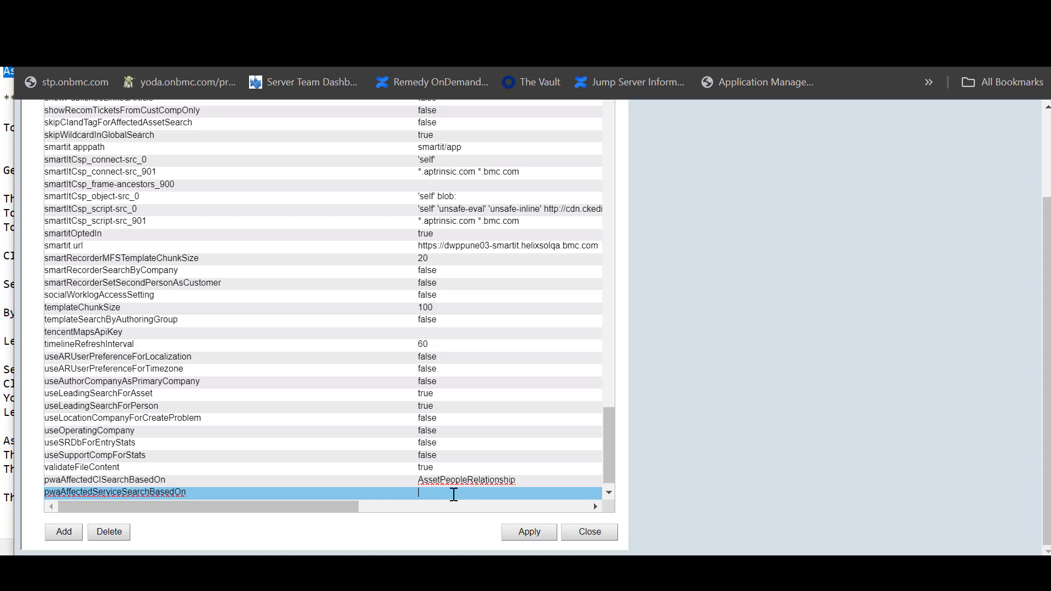
type("AssetPeopleRelationship")
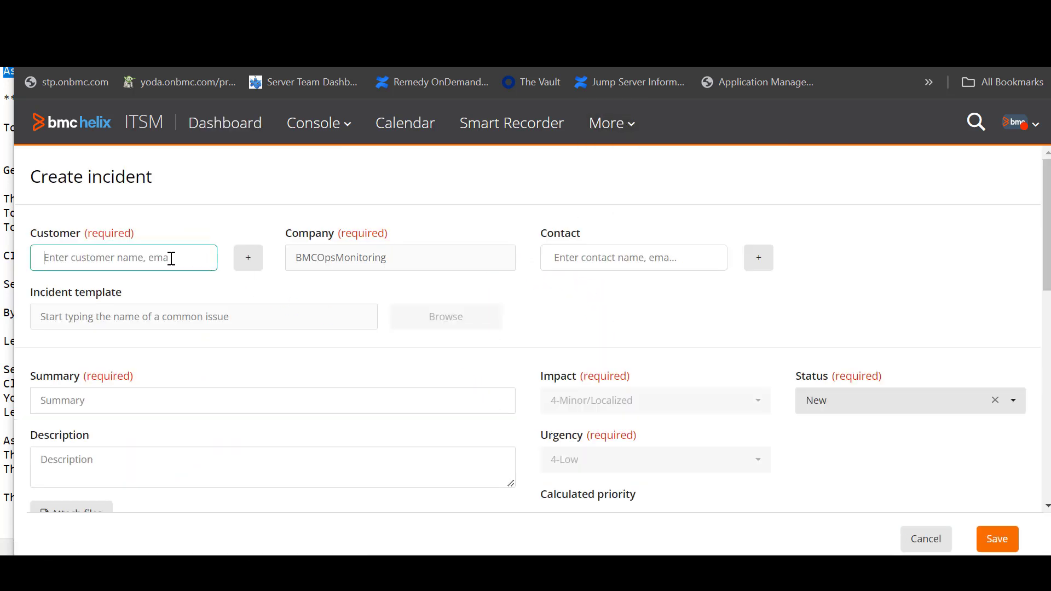
On a new incident for customer 'remedy', run %%% searches in the CI and Service fields
type("remedy")
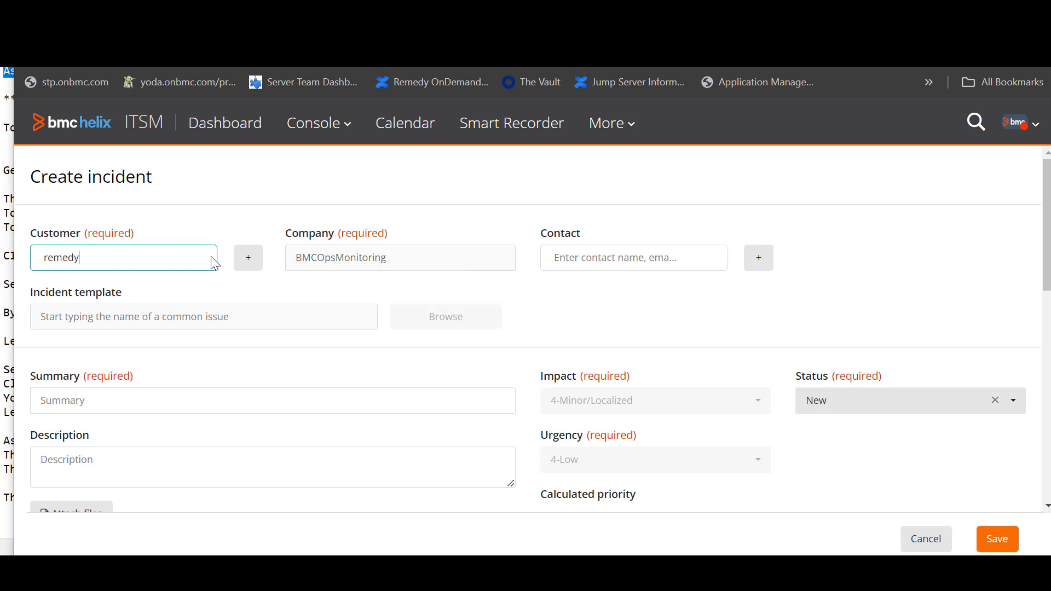
scroll("down", 3)
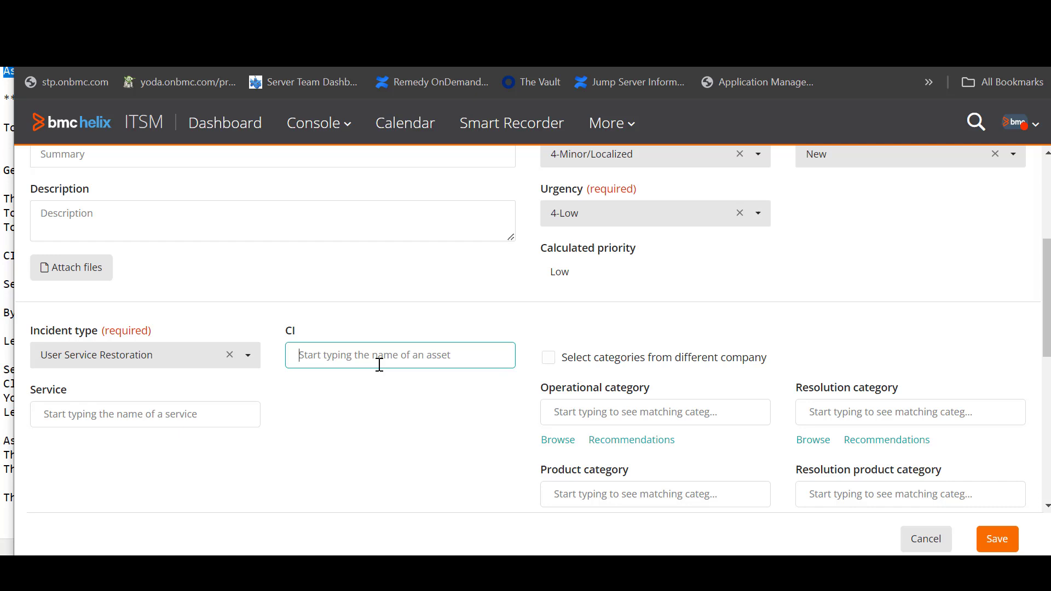
type("%%%")
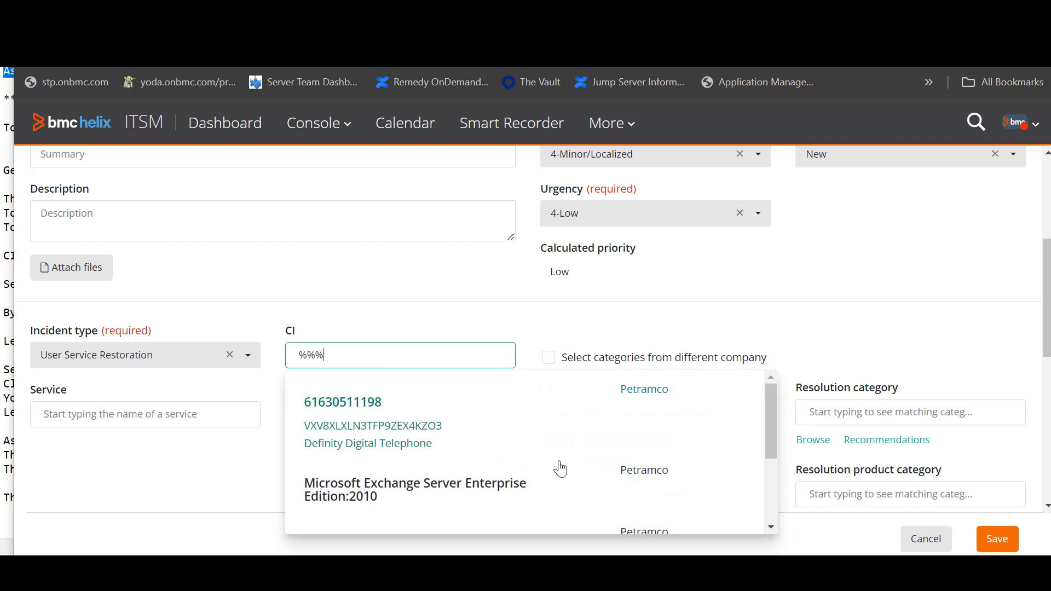
scroll("down", 3)
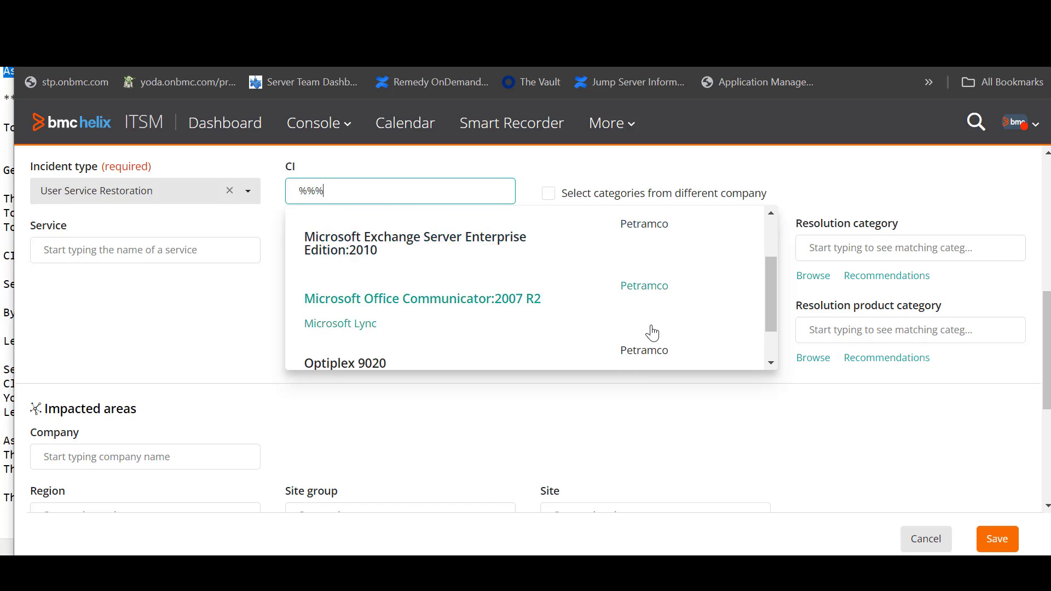
mouse_move(713, 312)
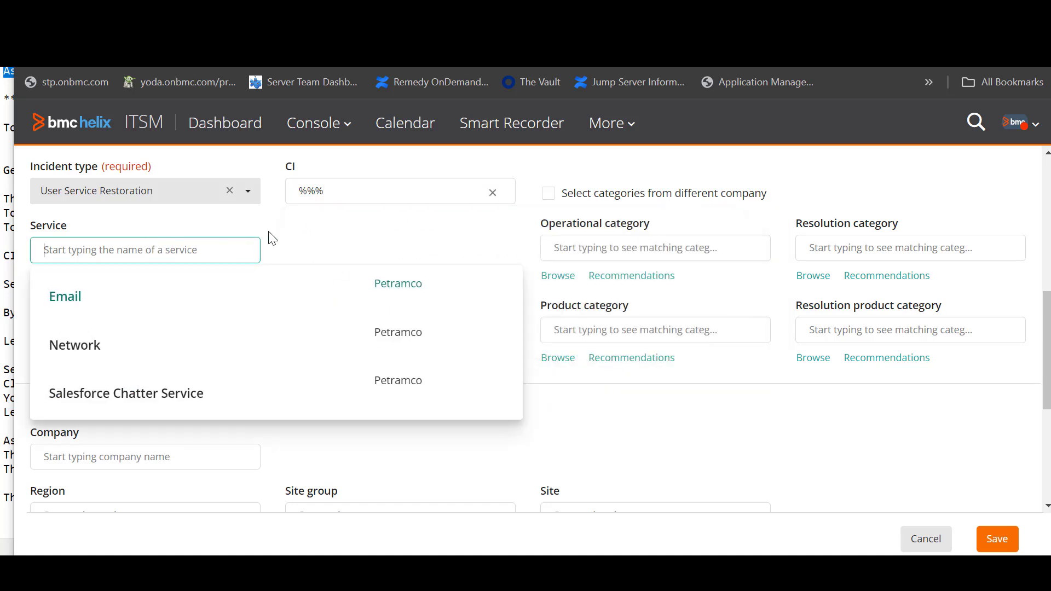
type("%%%")
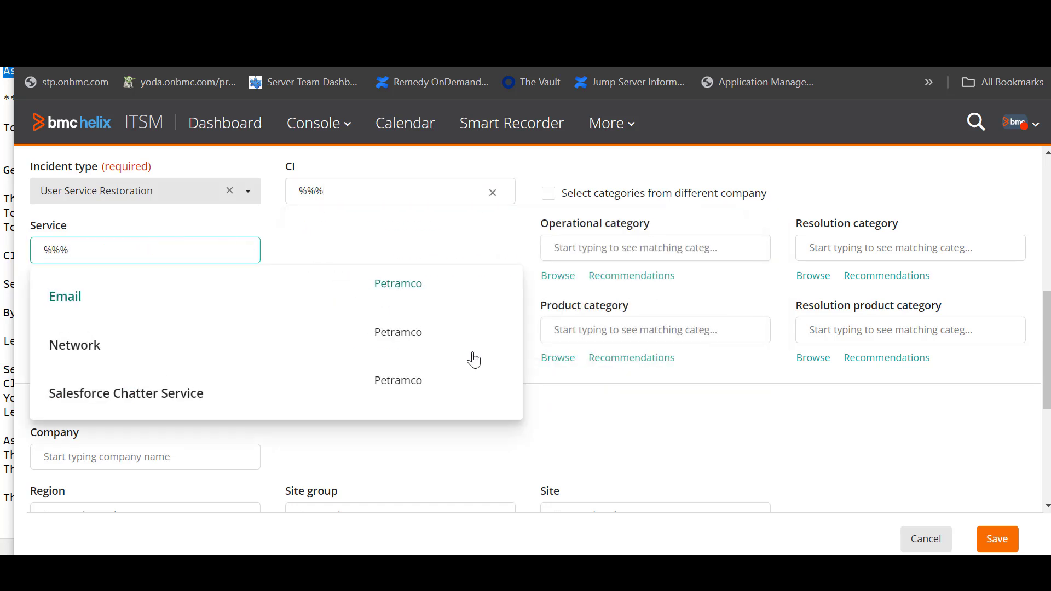
mouse_move(241, 303)
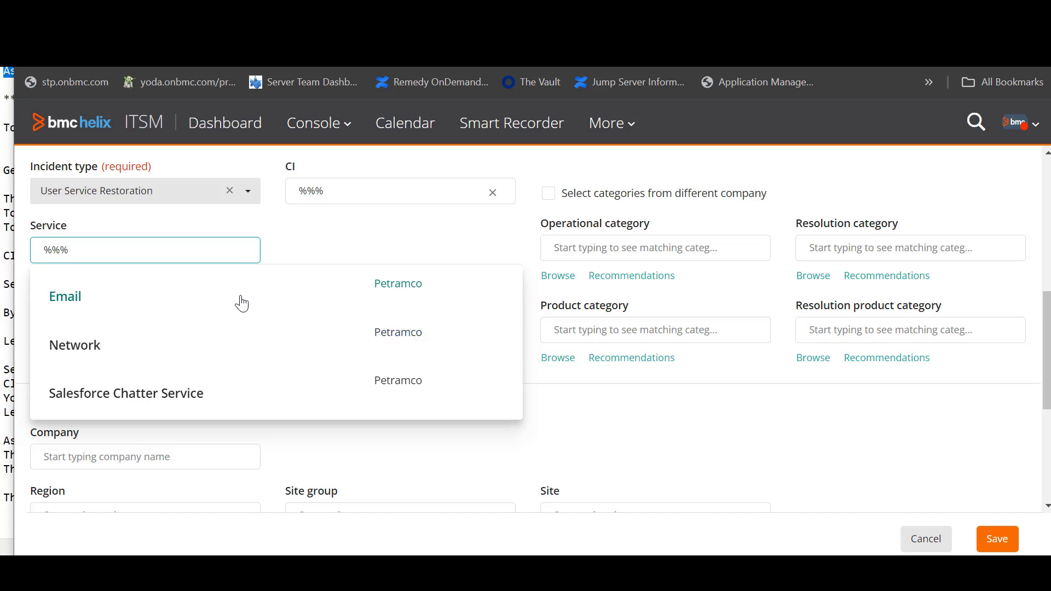